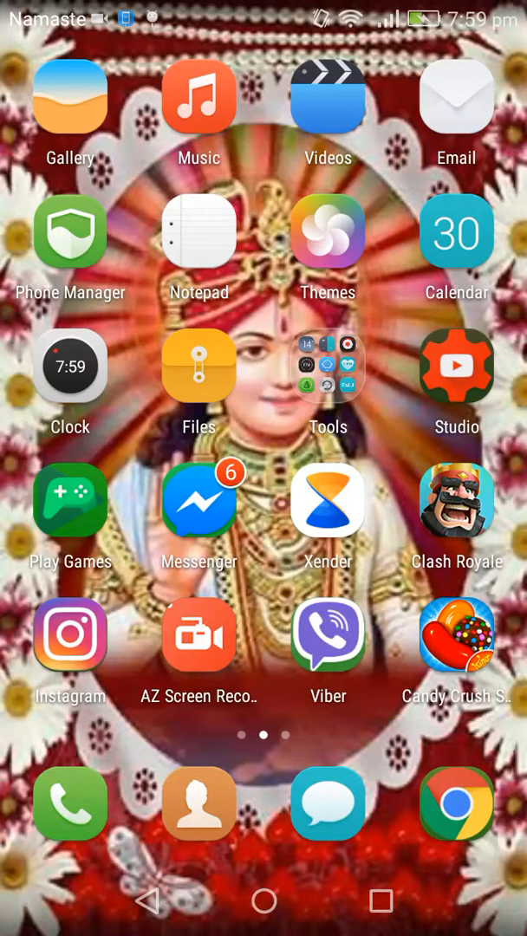
- Dismiss the screen recording tip and open Play Store's My apps list
scroll(left, 3)
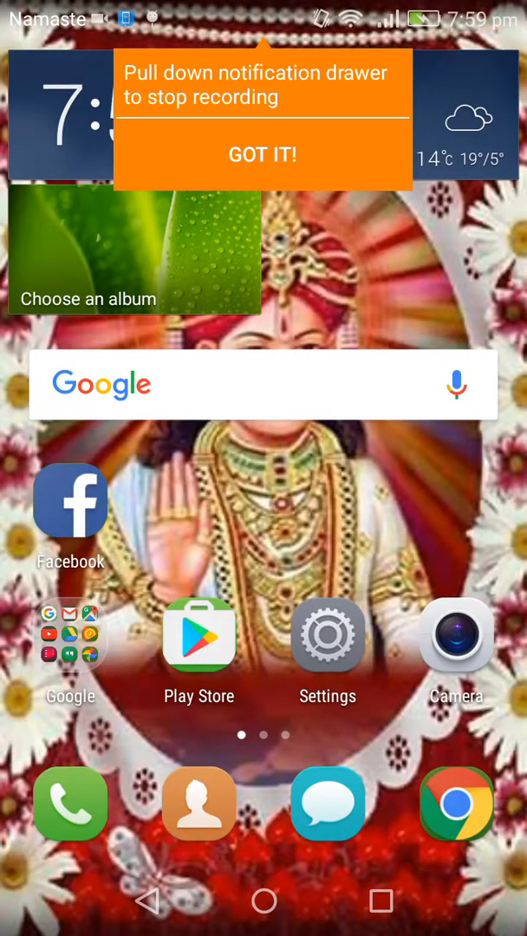
click(261, 153)
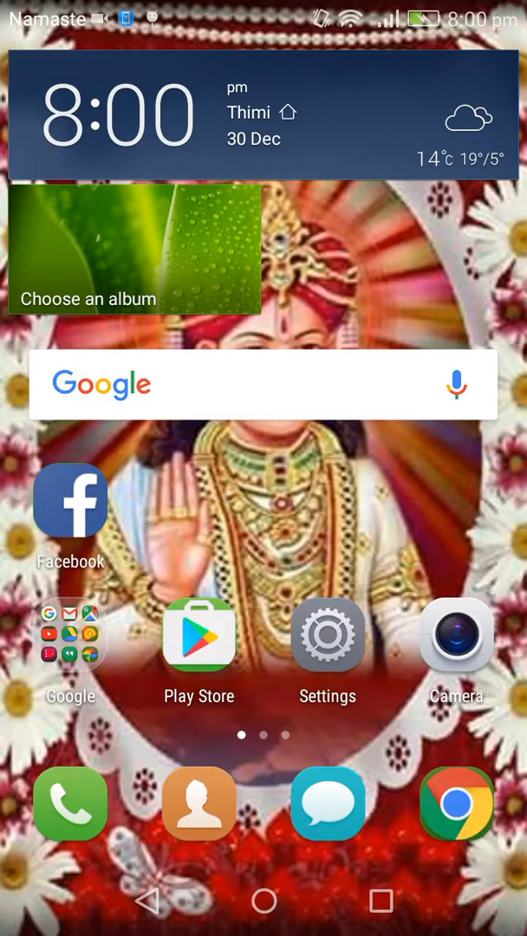
scroll(left, 3)
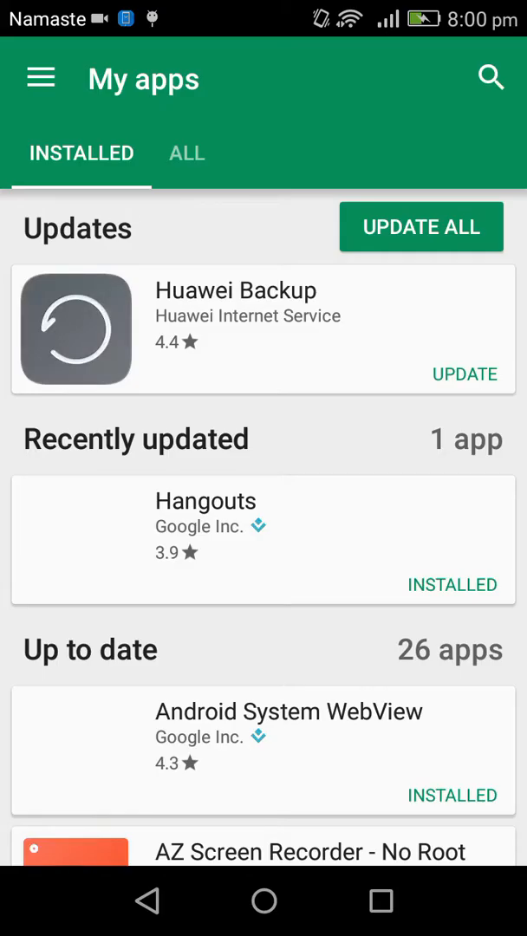
- Search the Play Store for 'cmasc' and open the CamScanner -Phone PDF Creator listing
click(493, 77)
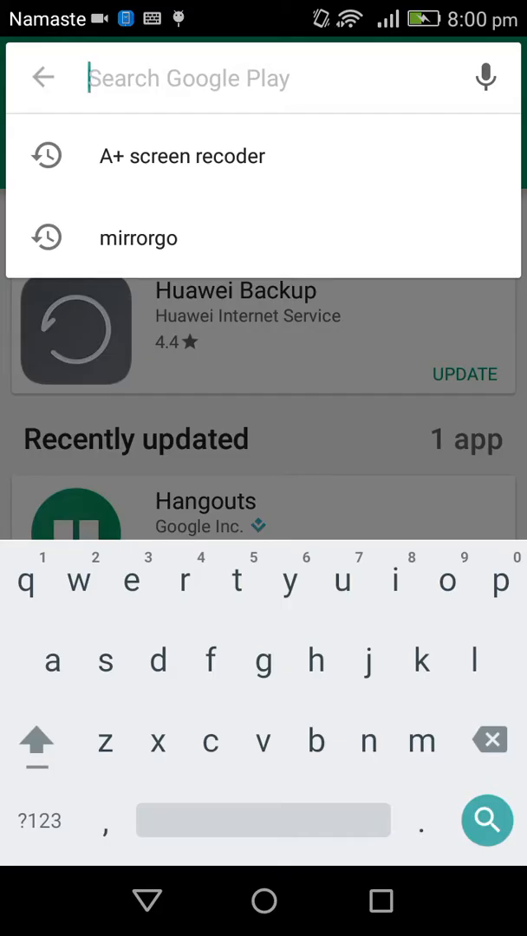
text(c)
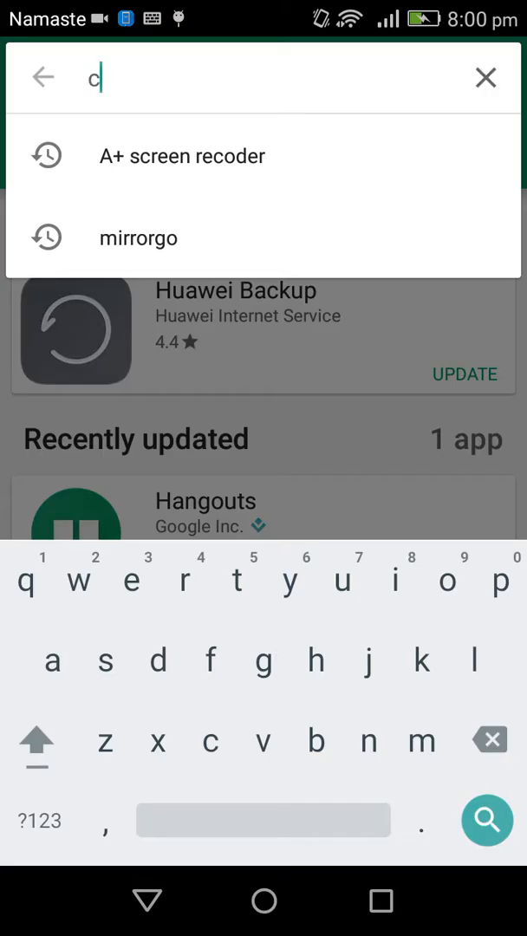
text(ma)
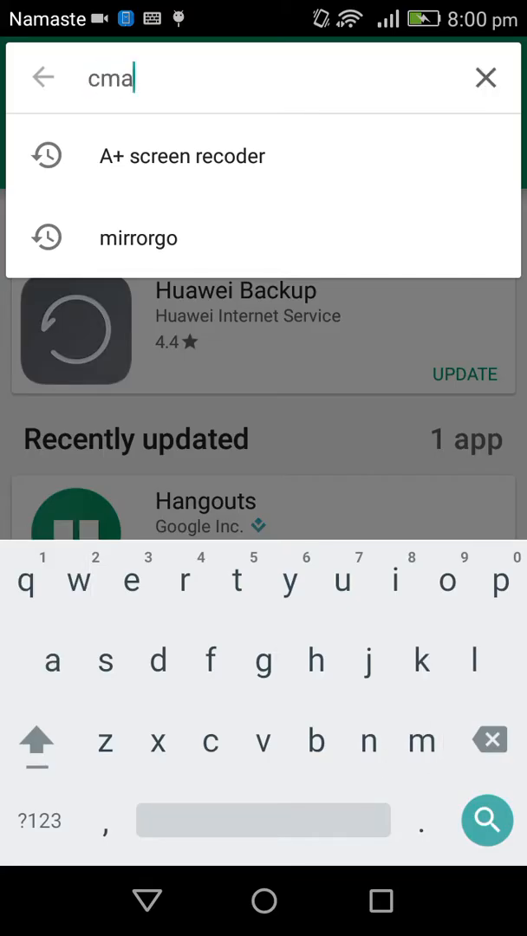
text(s)
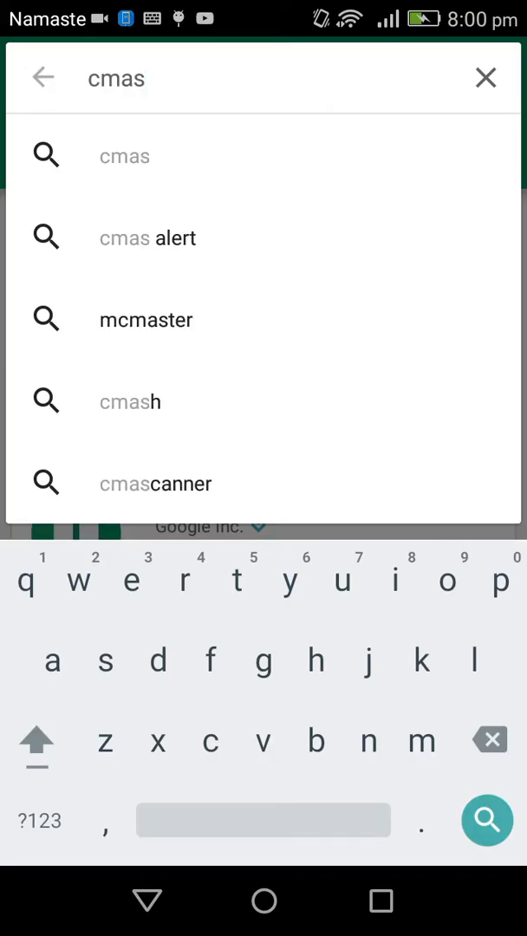
text(c)
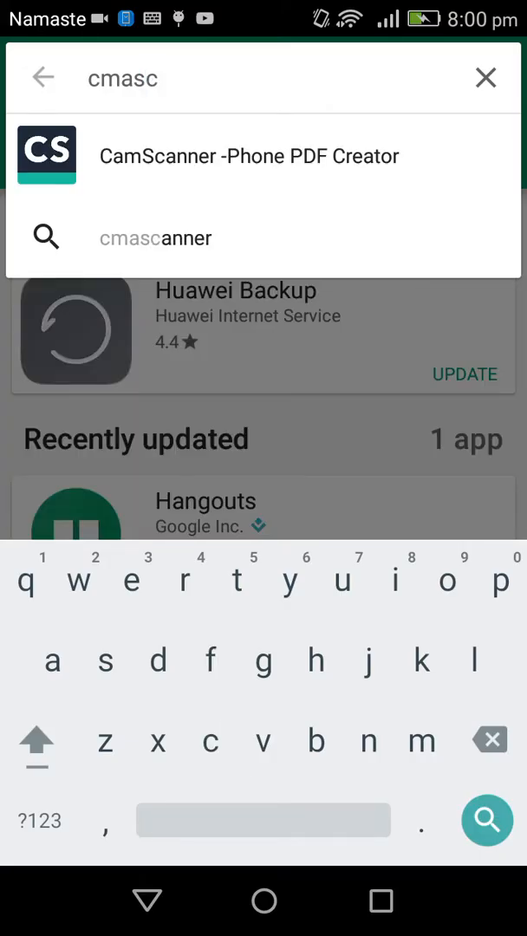
click(250, 156)
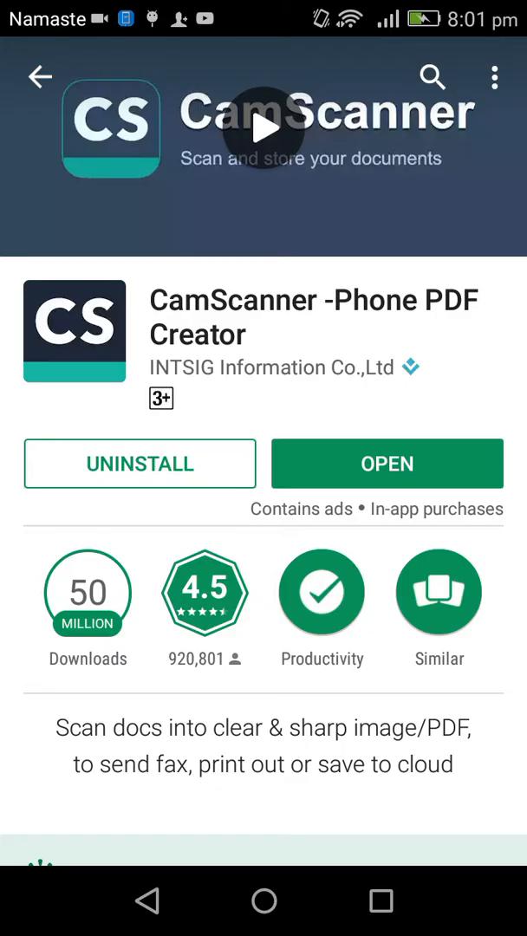
- Launch CamScanner and start the document camera from My Docs
click(386, 464)
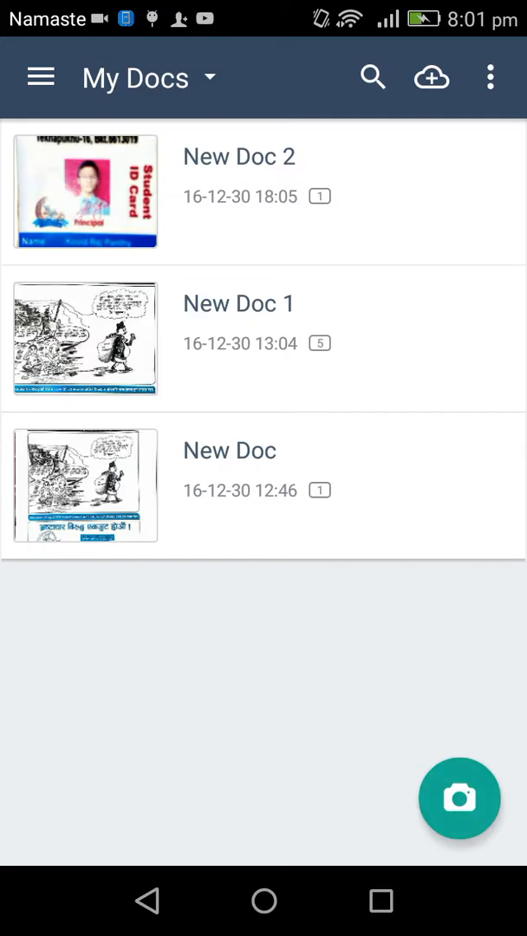
click(459, 797)
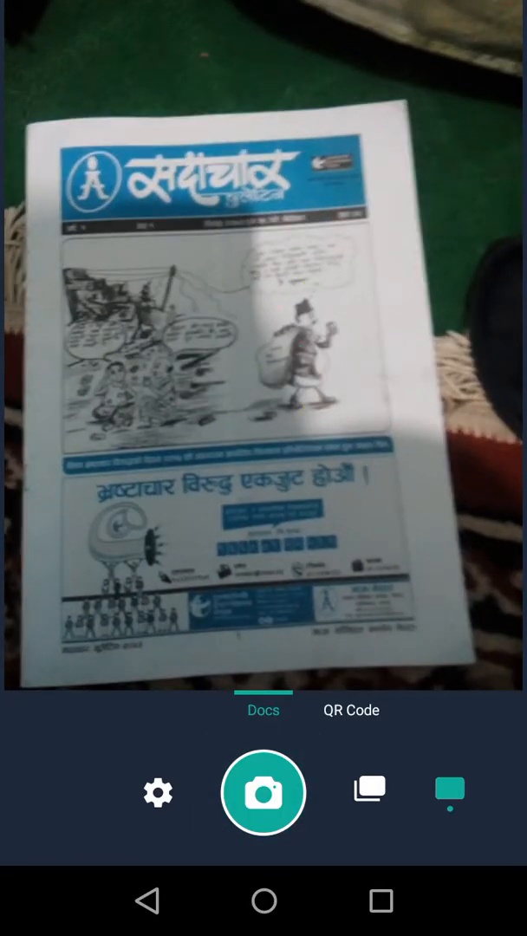
click(263, 792)
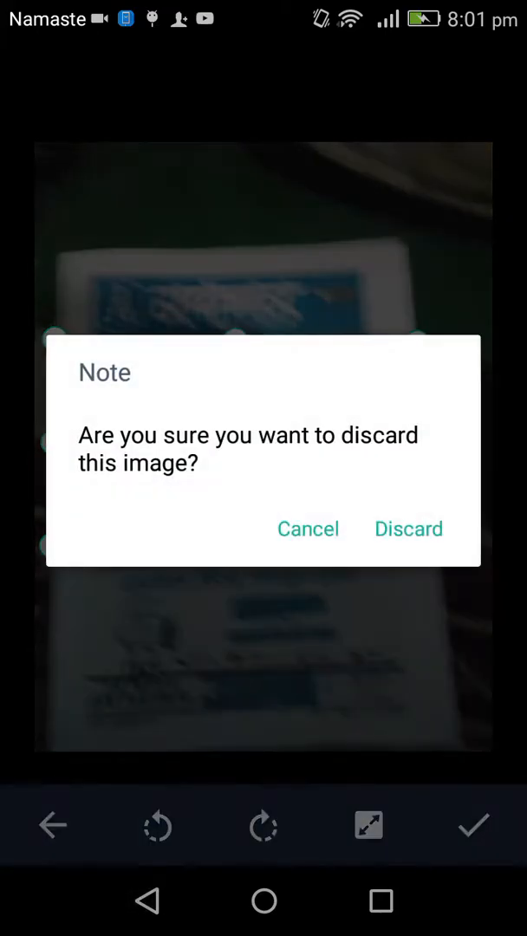
click(408, 529)
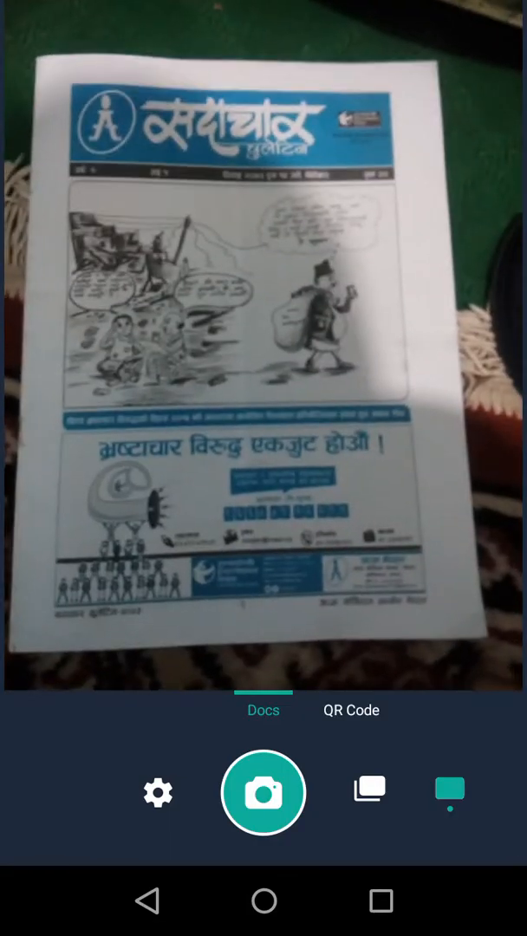
- Photograph the newspaper page and accept the crop along its edges
click(263, 792)
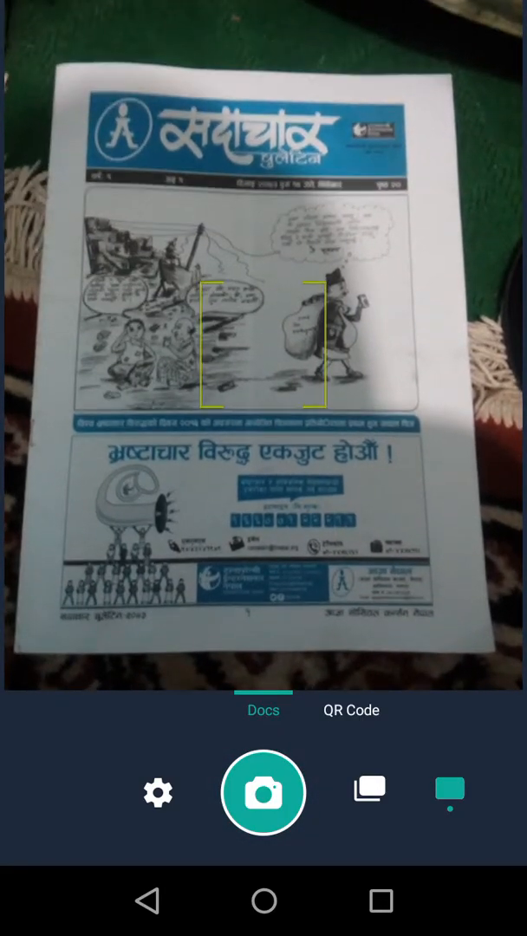
click(263, 792)
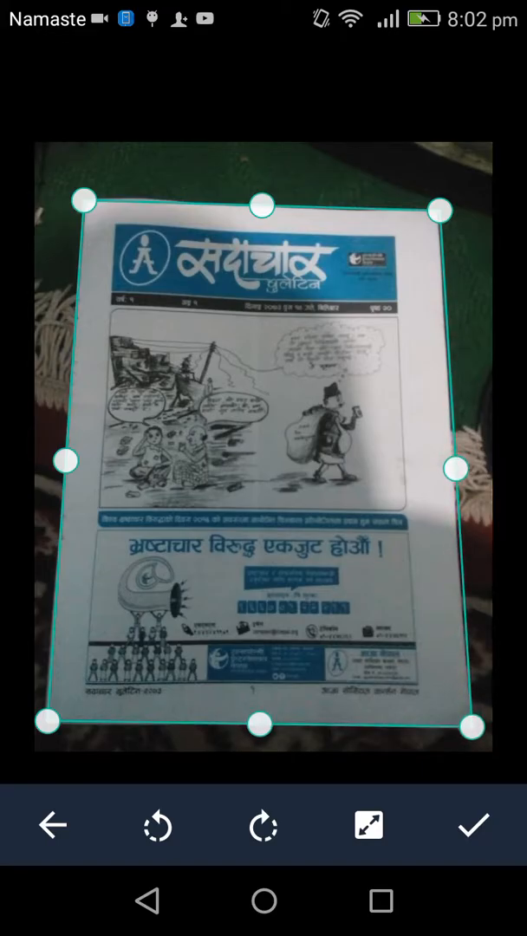
click(472, 827)
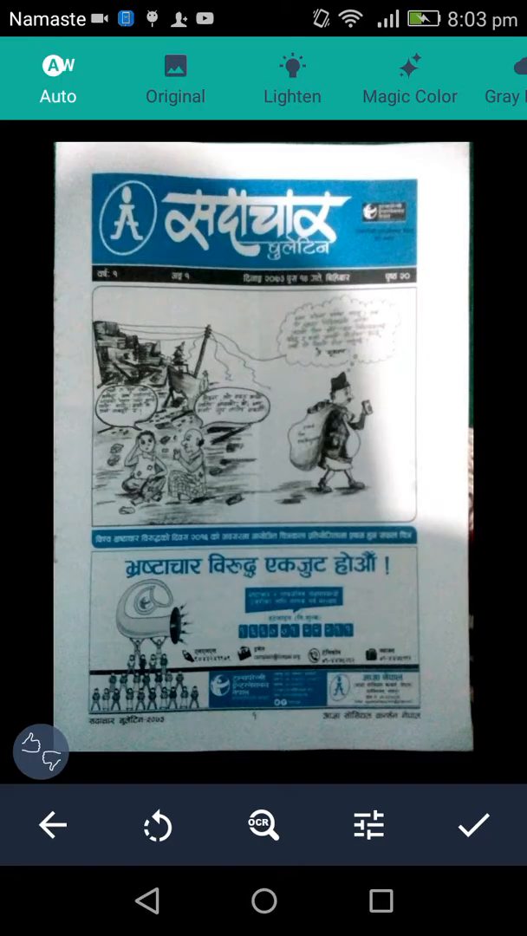
- Compare Original, Magic Color and Lighten filters, keep Auto, and save the page as New Doc 3
click(175, 69)
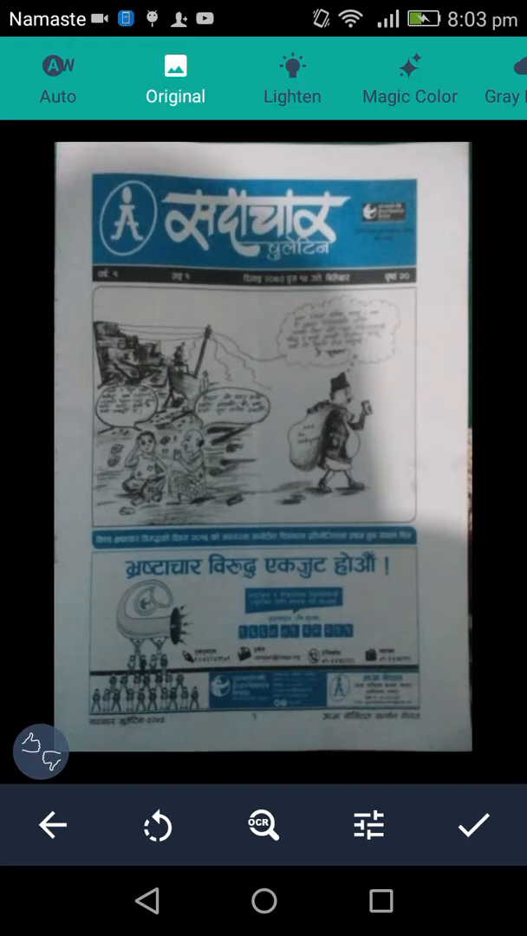
click(57, 67)
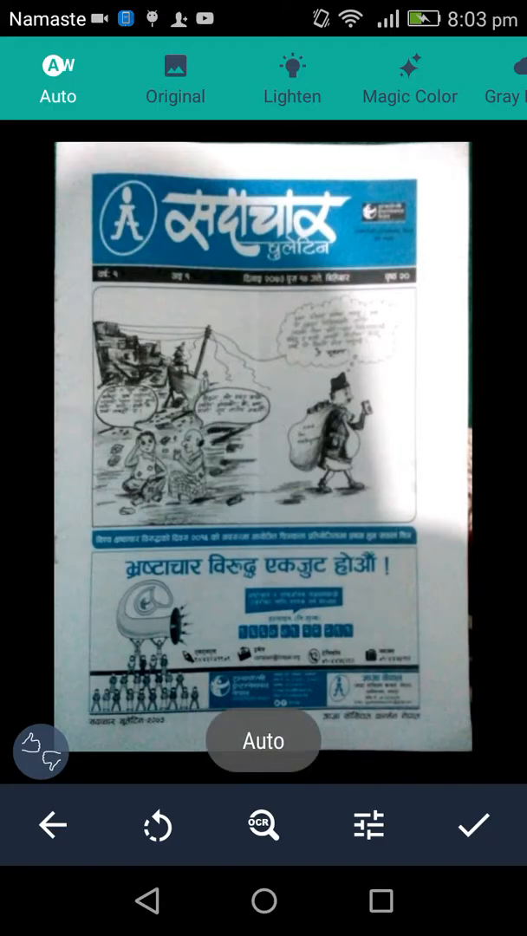
click(409, 78)
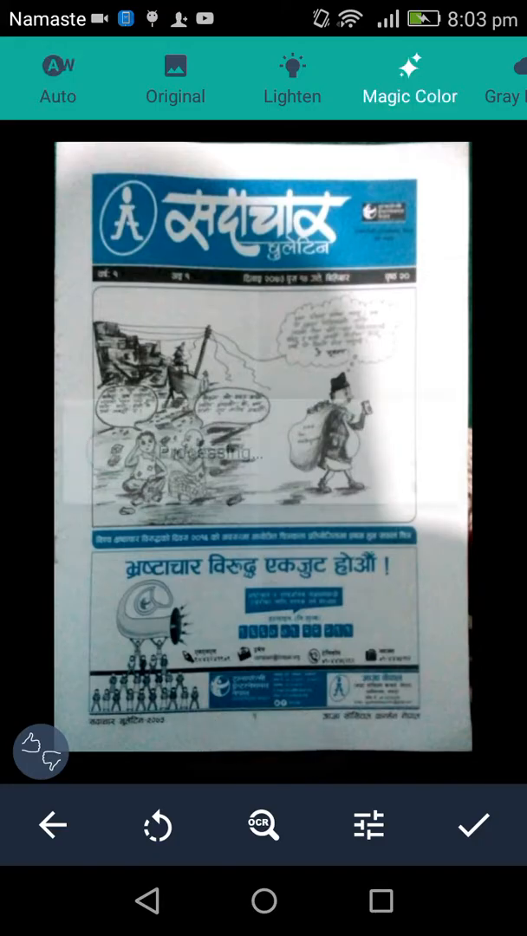
click(409, 78)
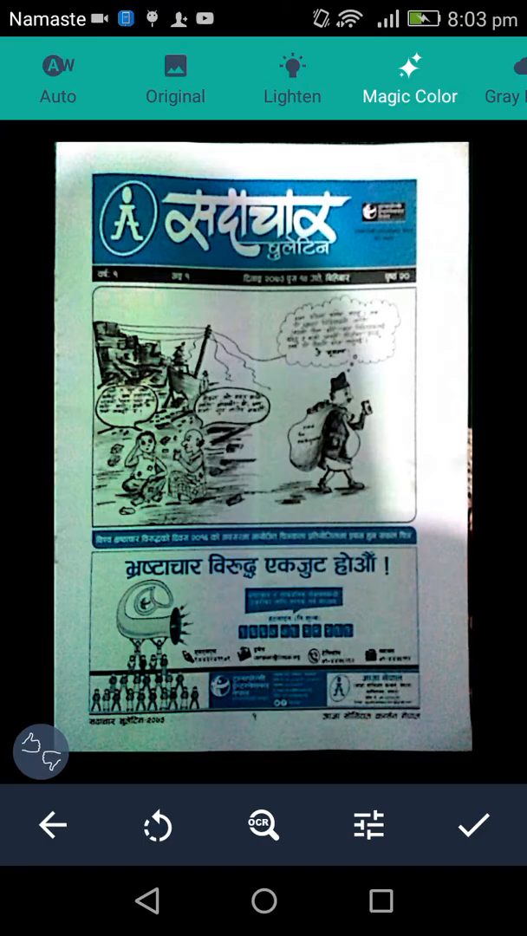
click(292, 78)
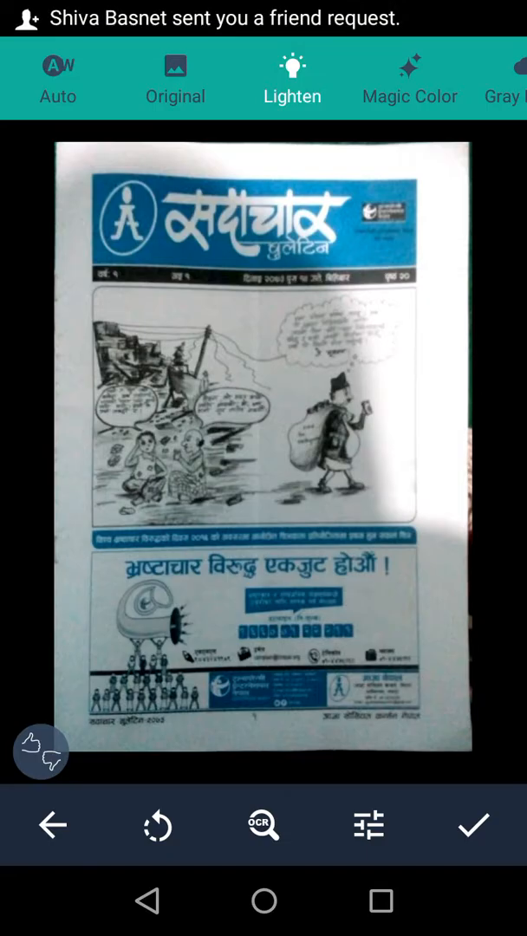
click(57, 67)
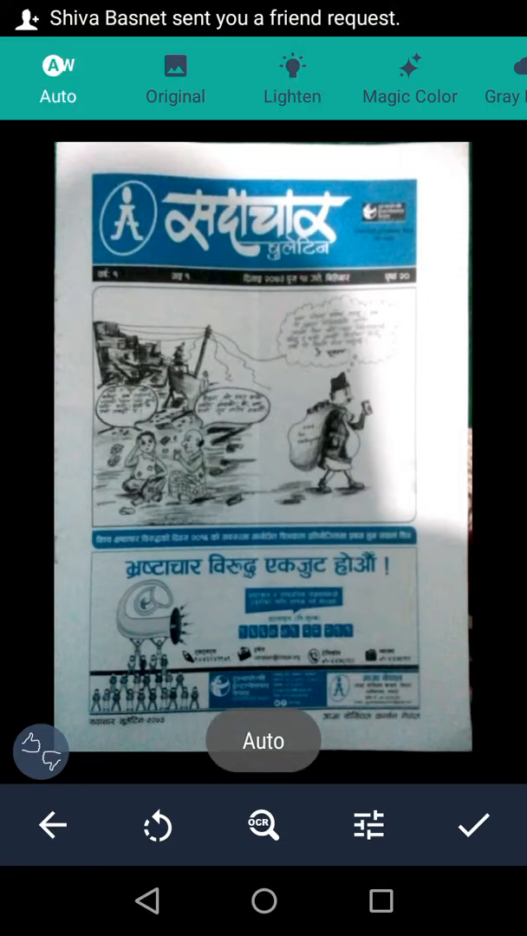
click(473, 826)
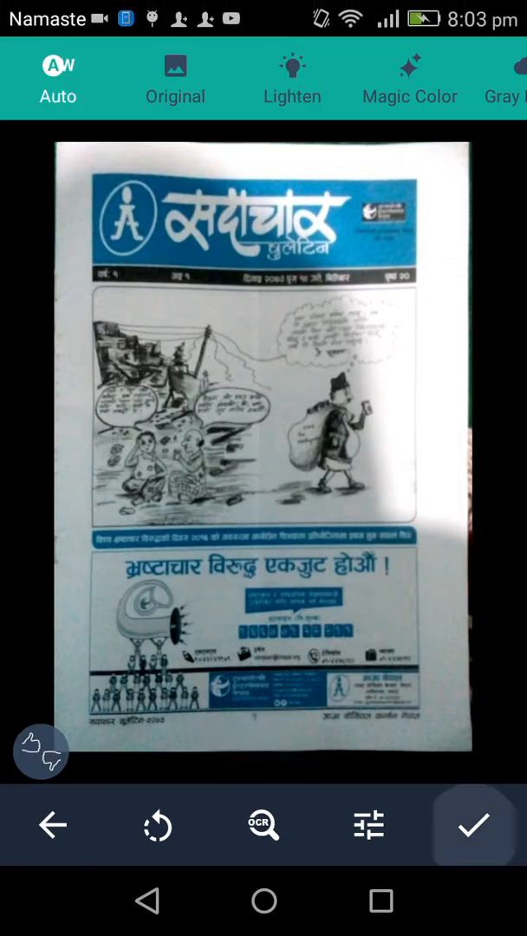
click(474, 827)
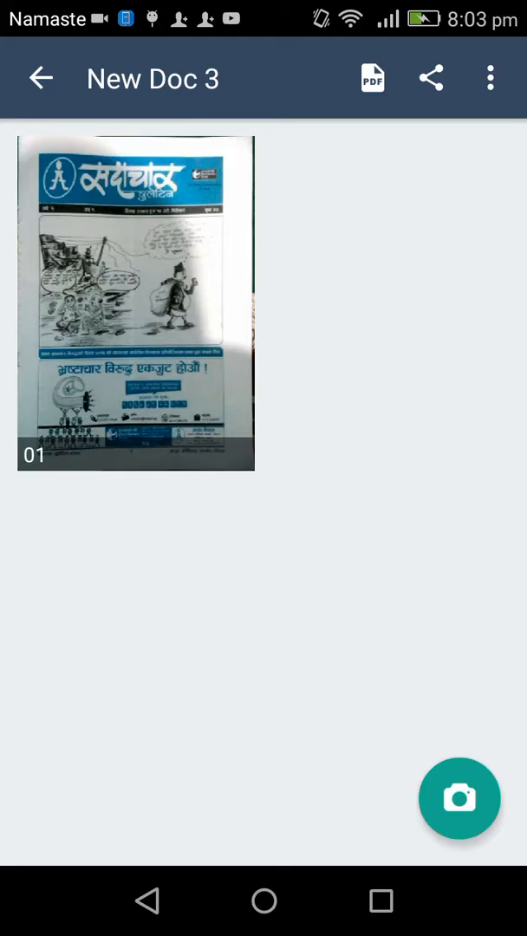
- Open and dismiss the three-dot options menu twice, returning to New Doc
click(486, 76)
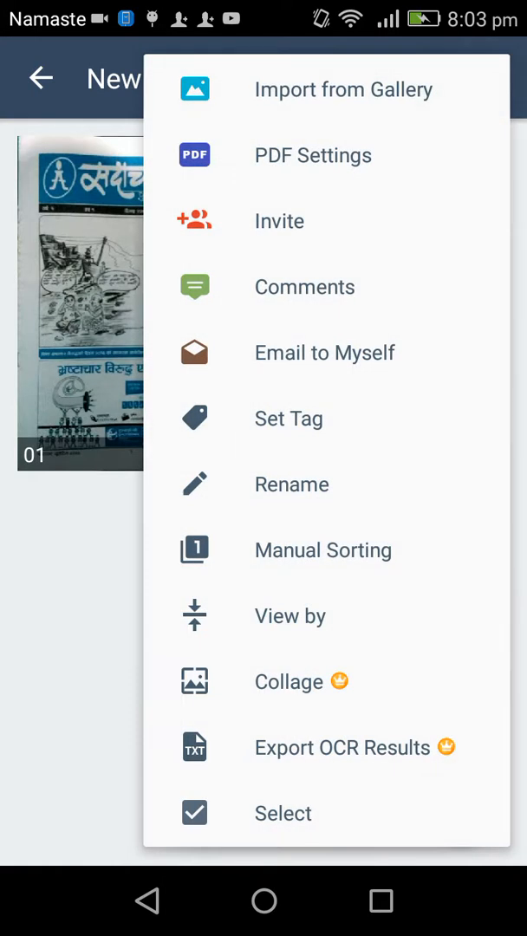
click(344, 90)
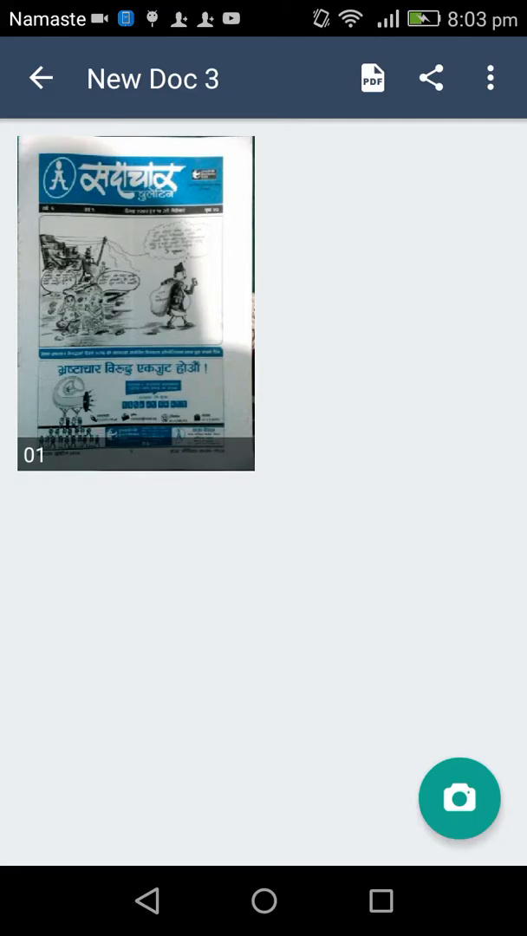
click(486, 77)
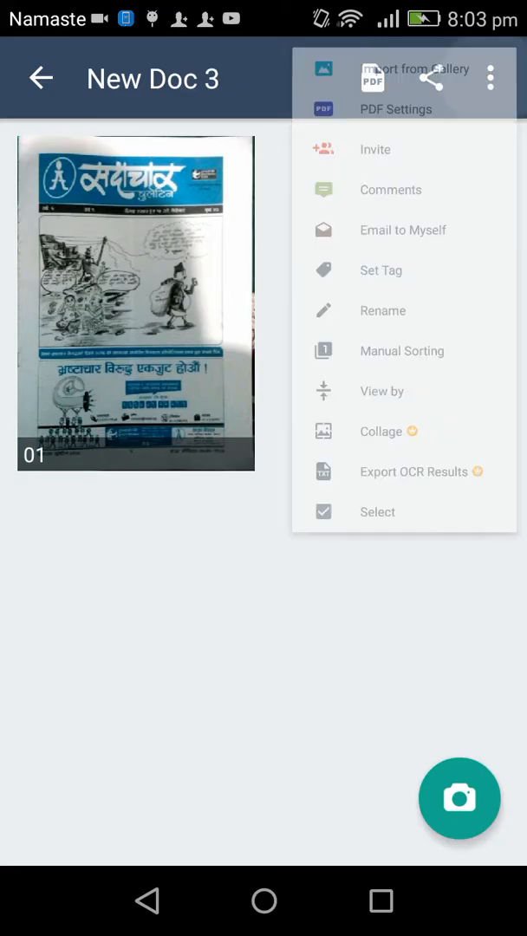
click(430, 78)
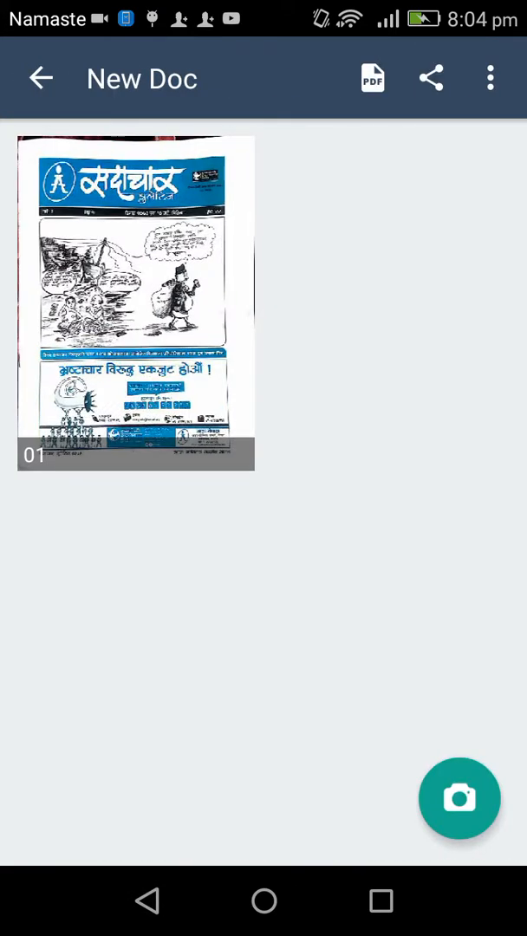
- View page 01 full-size and bring up the Share via app list
click(135, 303)
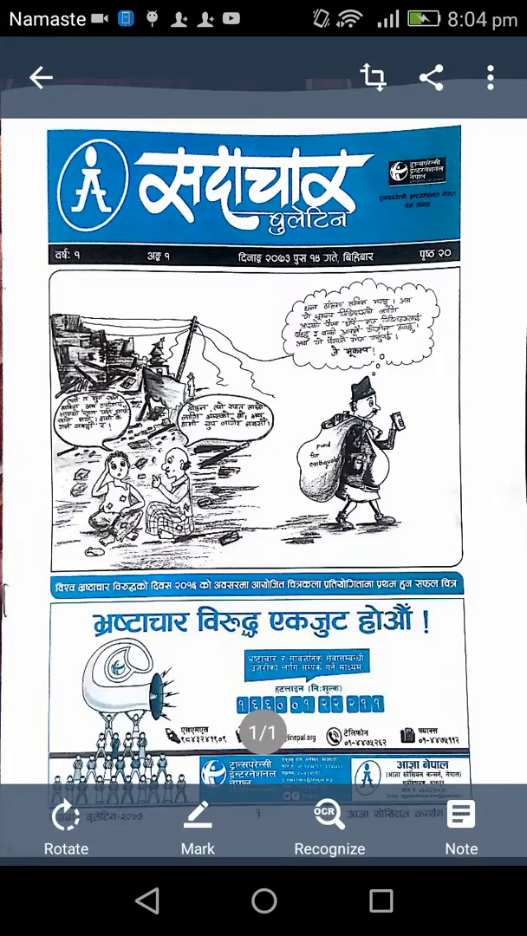
click(434, 76)
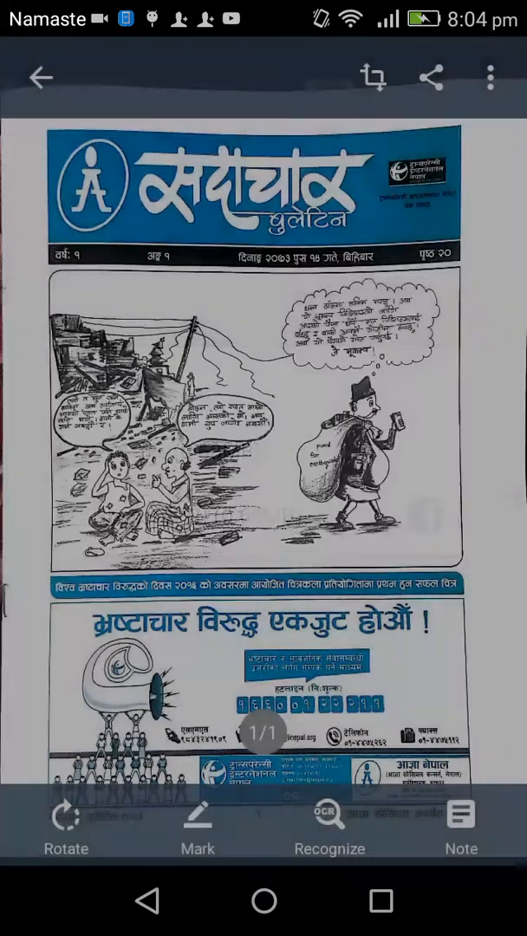
click(424, 75)
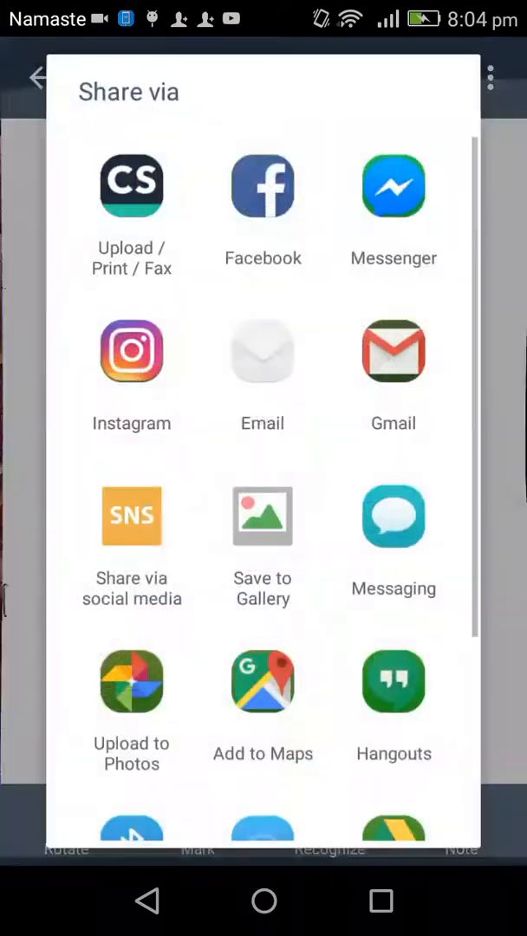